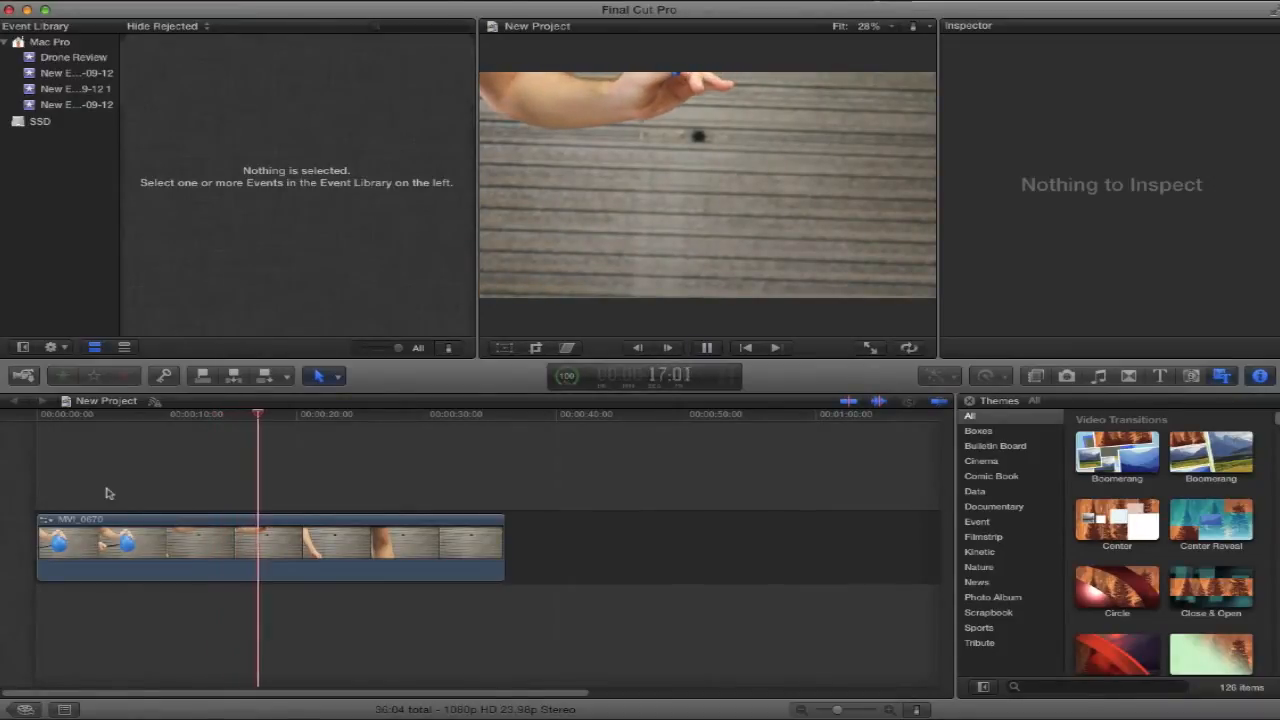
Select the MVI_0670 balloon-popping clip in the timeline to show its Inspector properties
{"action": "left_click", "coordinate": [706, 348]}
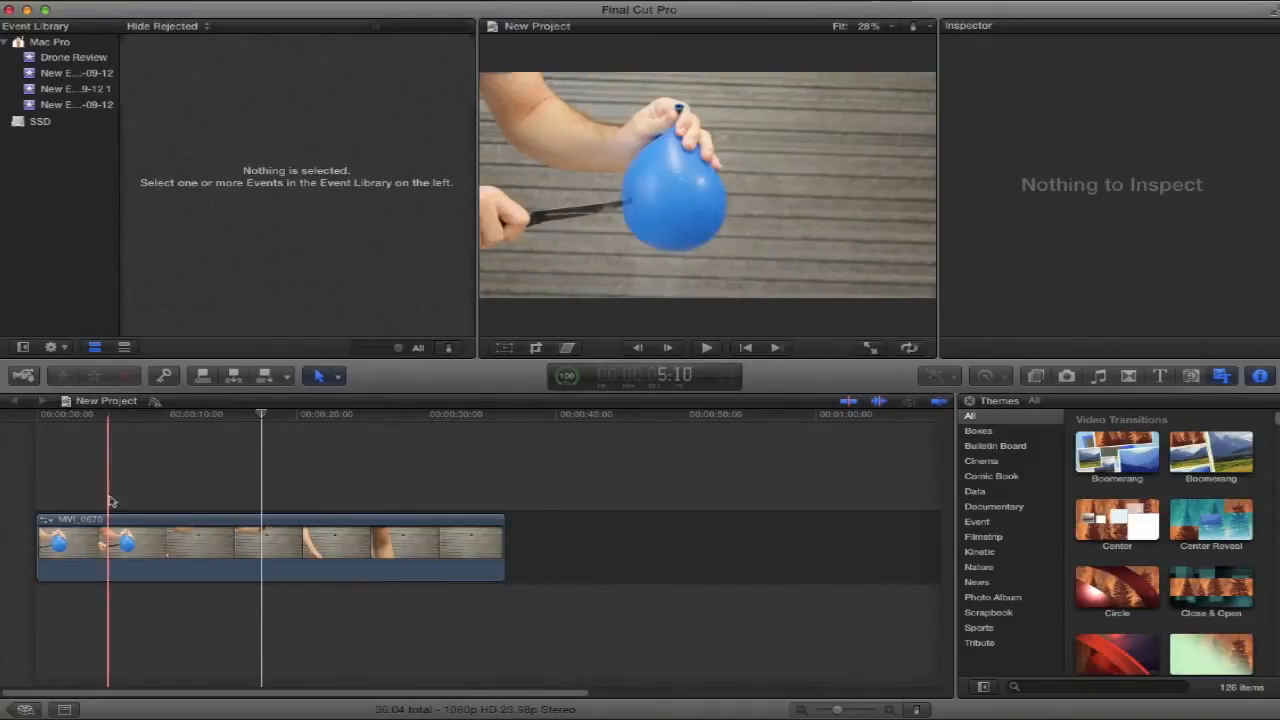
{"action": "left_click", "coordinate": [180, 544]}
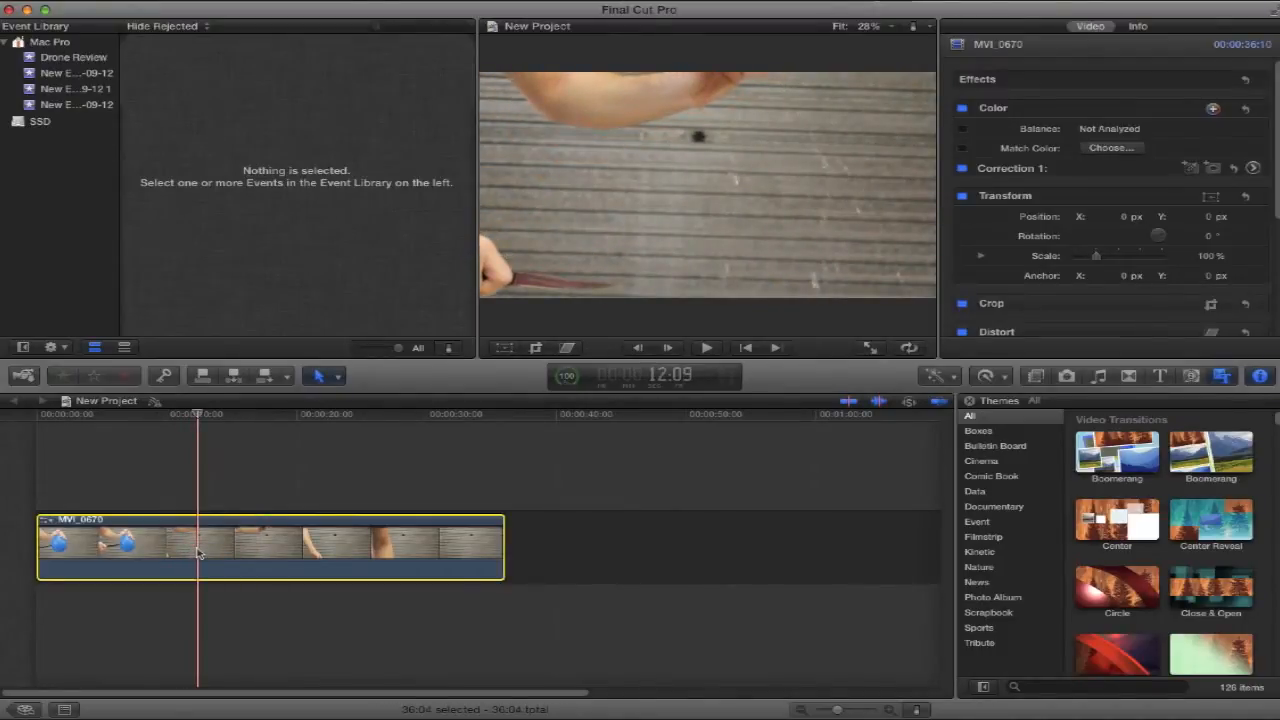
Show the Retime Editor and apply a Fast speed so the clip shrinks
{"action": "left_click", "coordinate": [208, 544]}
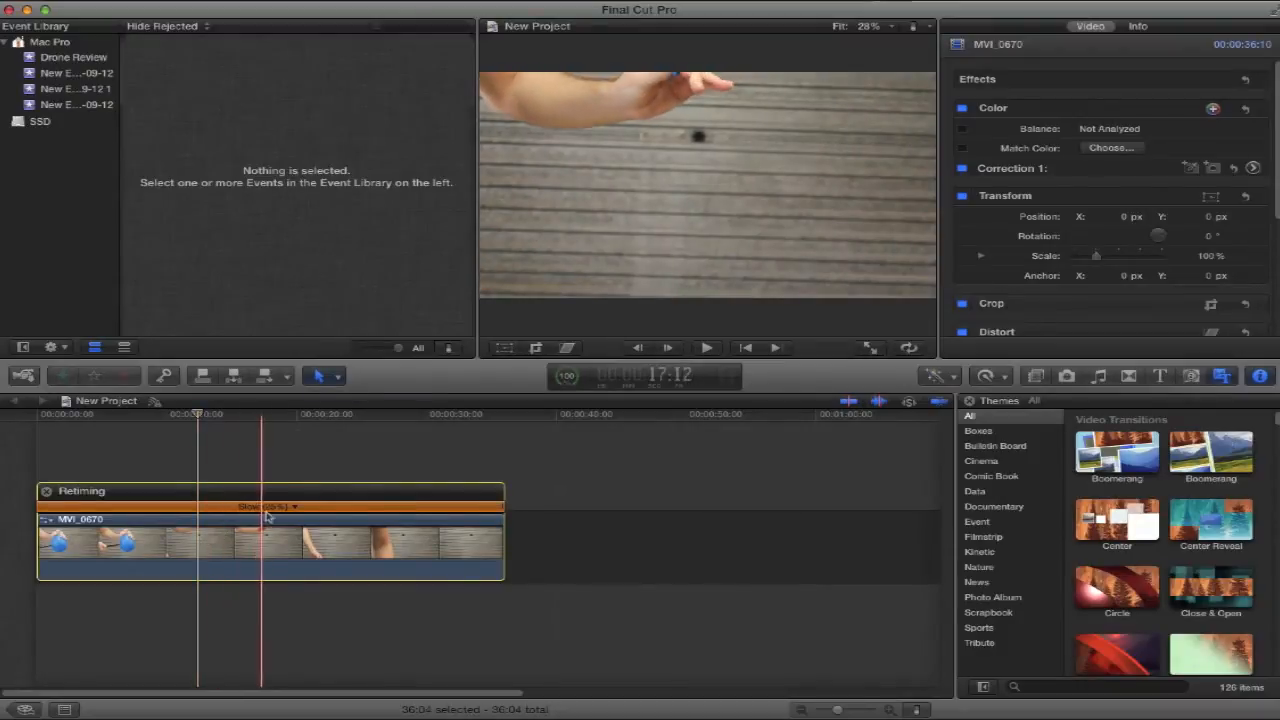
{"action": "left_click", "coordinate": [294, 508]}
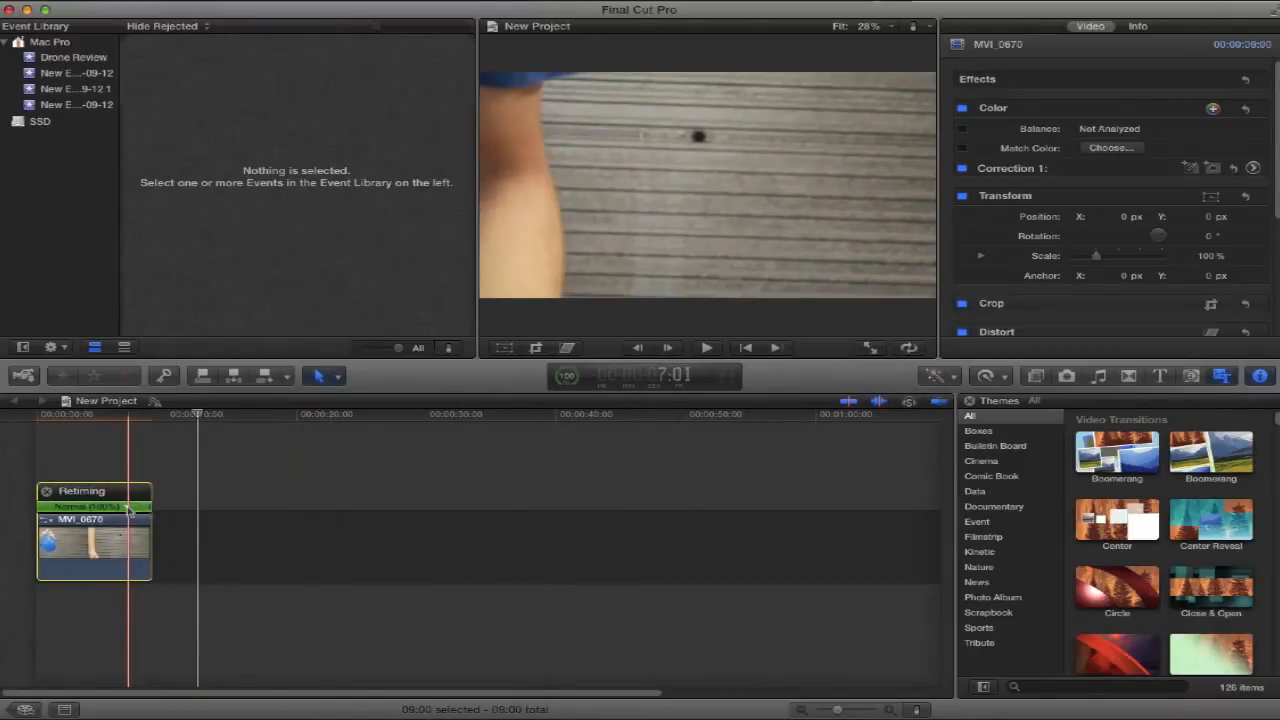
Retime the clip to Slow 25% from the retime bar's speed menu
{"action": "left_click", "coordinate": [88, 506]}
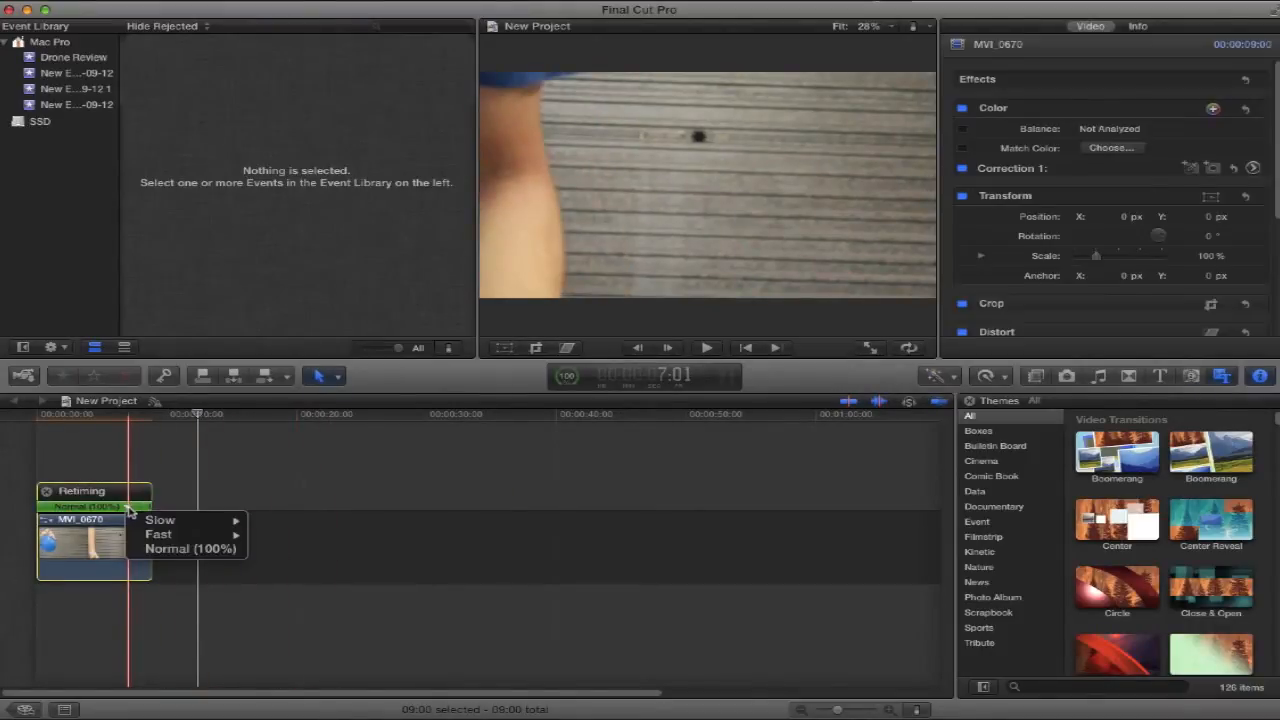
{"action": "mouse_move", "coordinate": [160, 520]}
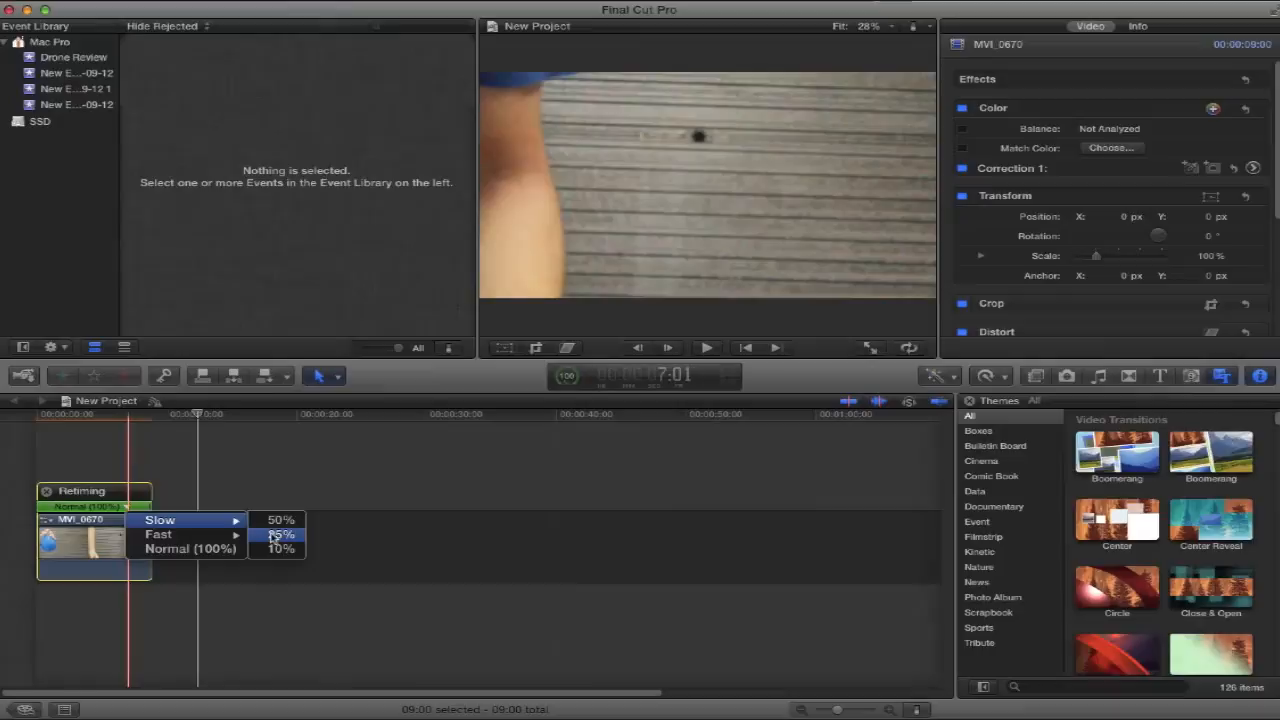
{"action": "left_click", "coordinate": [280, 534]}
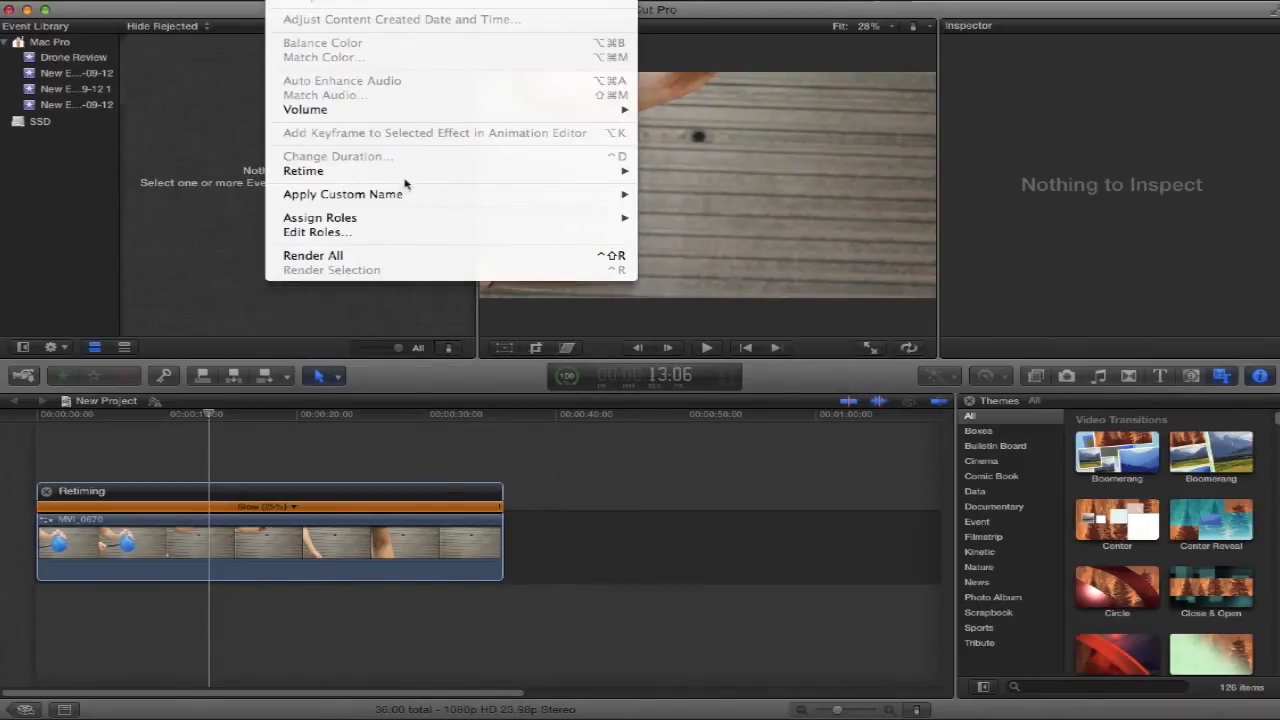
{"action": "mouse_move", "coordinate": [304, 172]}
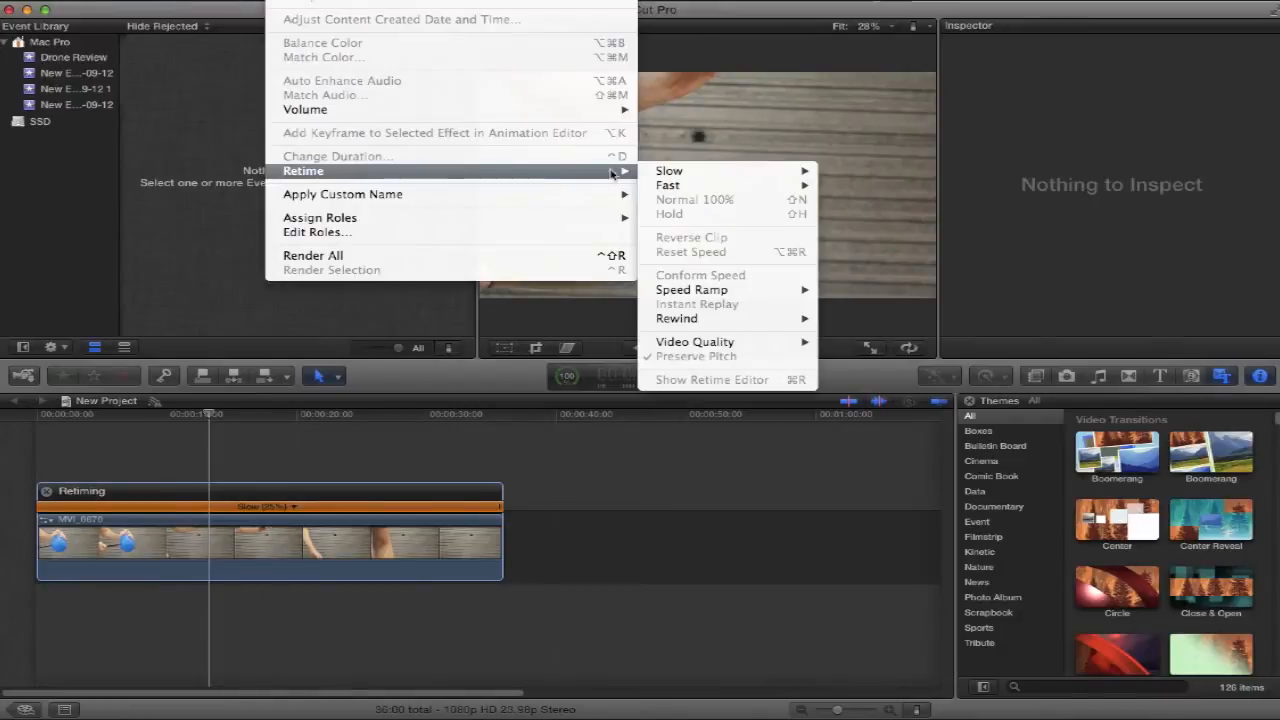
{"action": "mouse_move", "coordinate": [694, 340]}
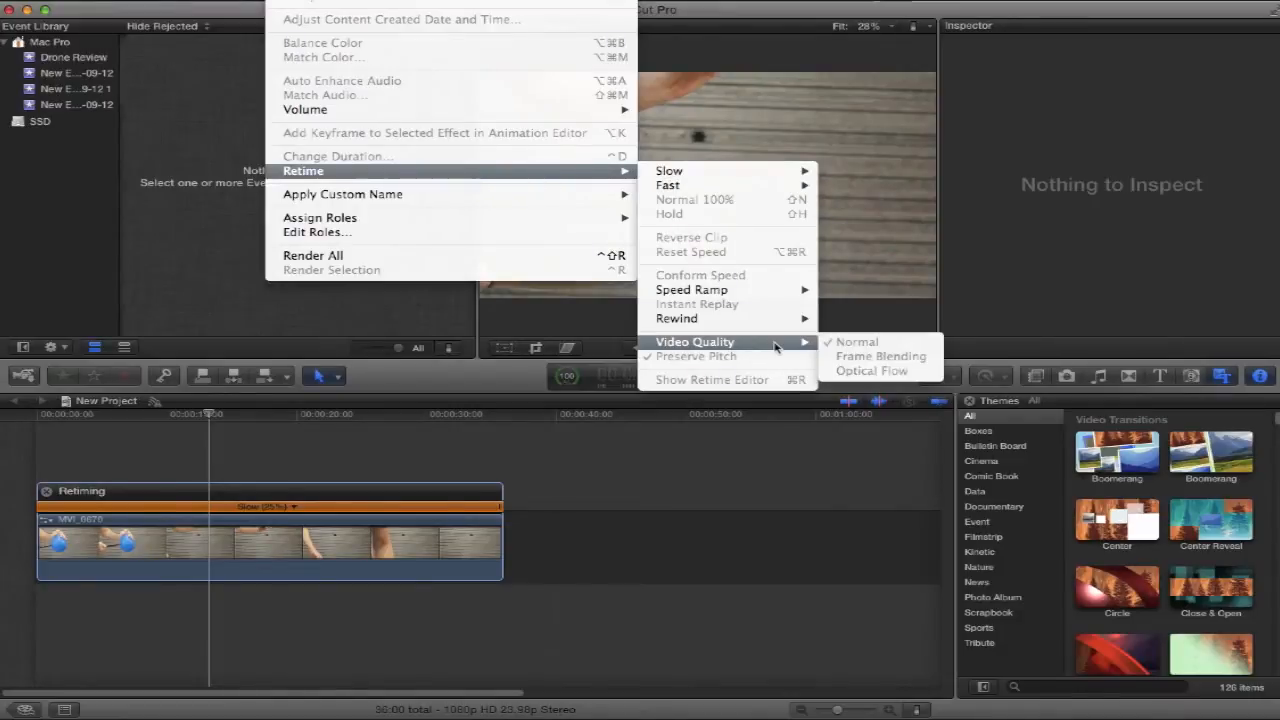
{"action": "mouse_move", "coordinate": [908, 378]}
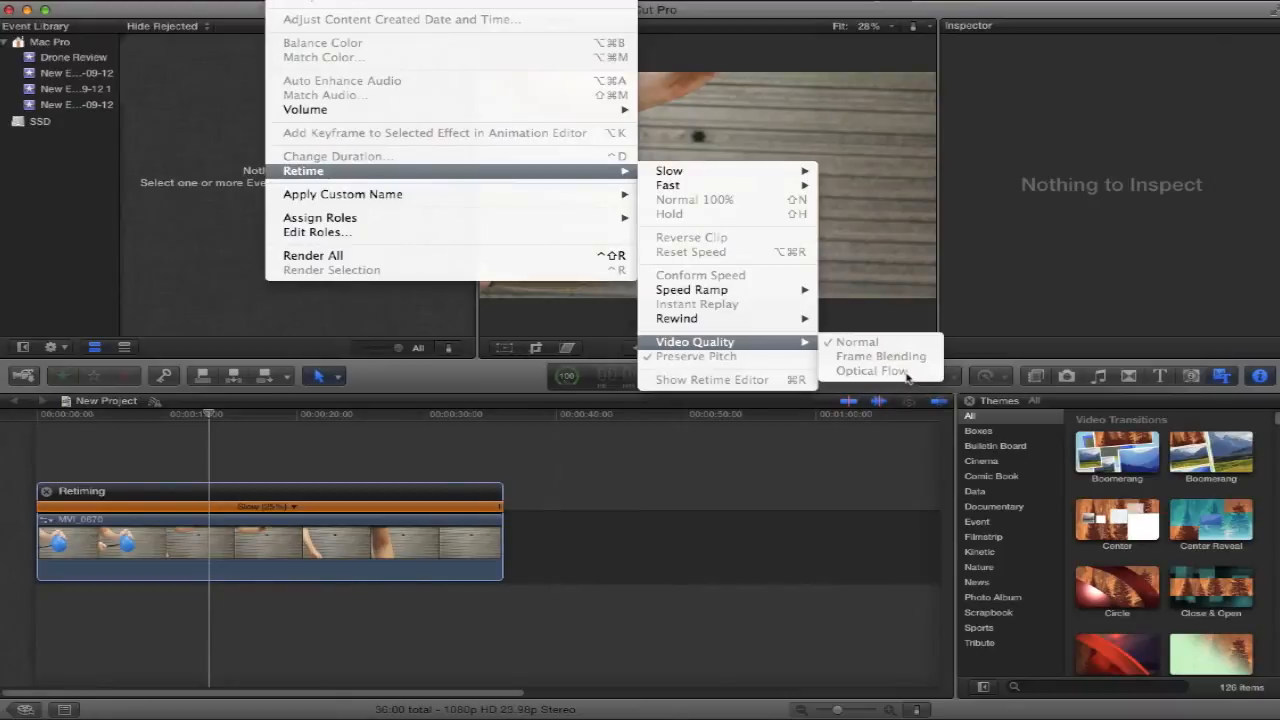
Set the clip's retime Video Quality to Optical Flow via Modify > Retime
{"action": "left_click", "coordinate": [868, 370]}
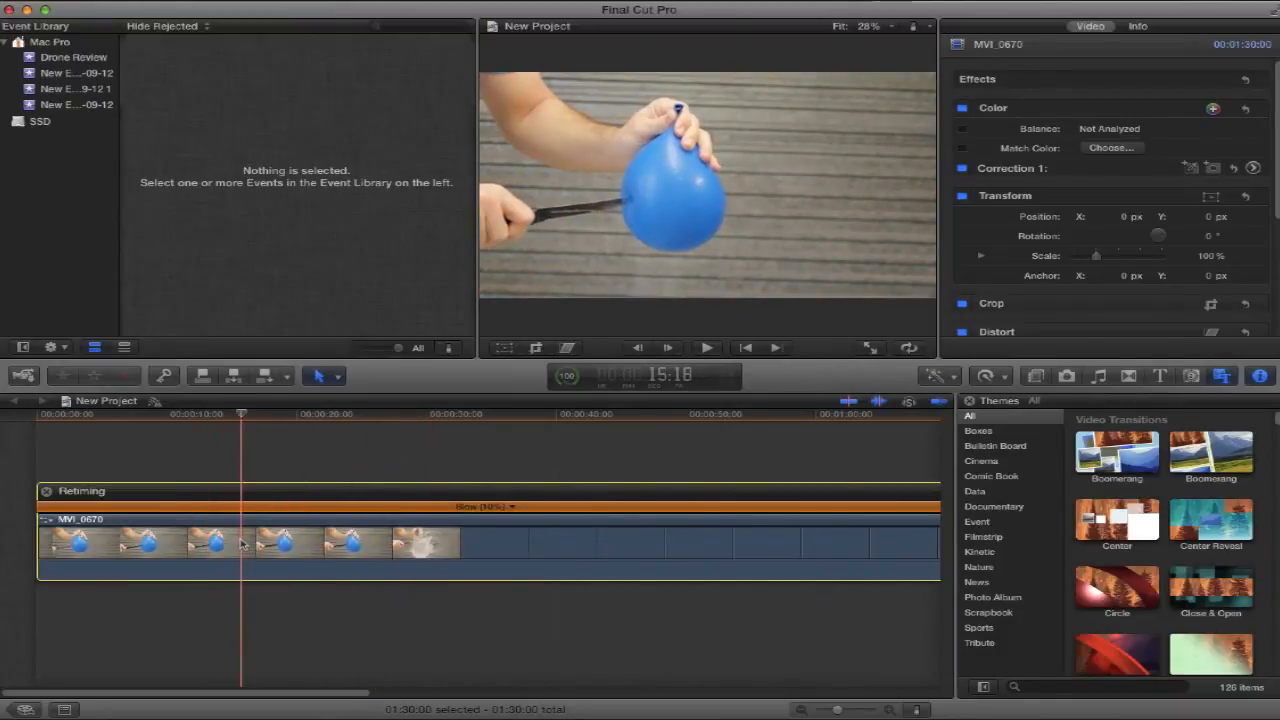
Move the playhead into the stretched clip to review the Optical Flow slow motion
{"action": "left_click", "coordinate": [708, 348]}
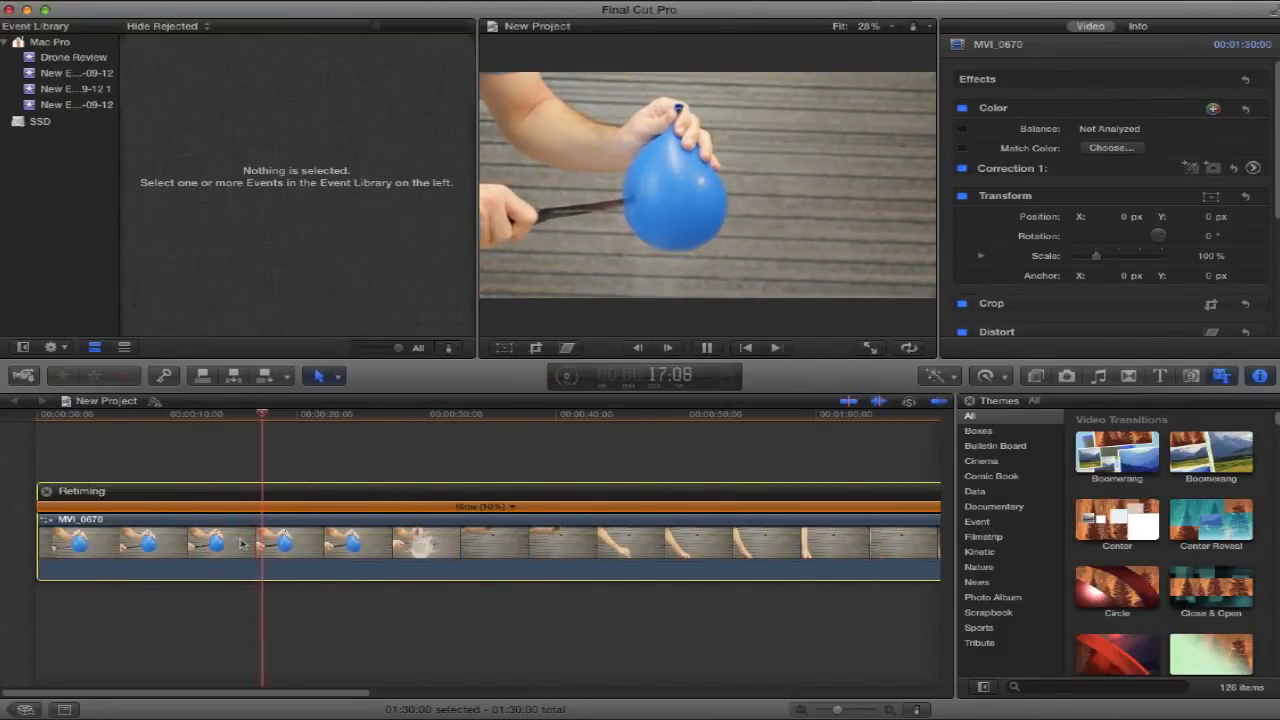